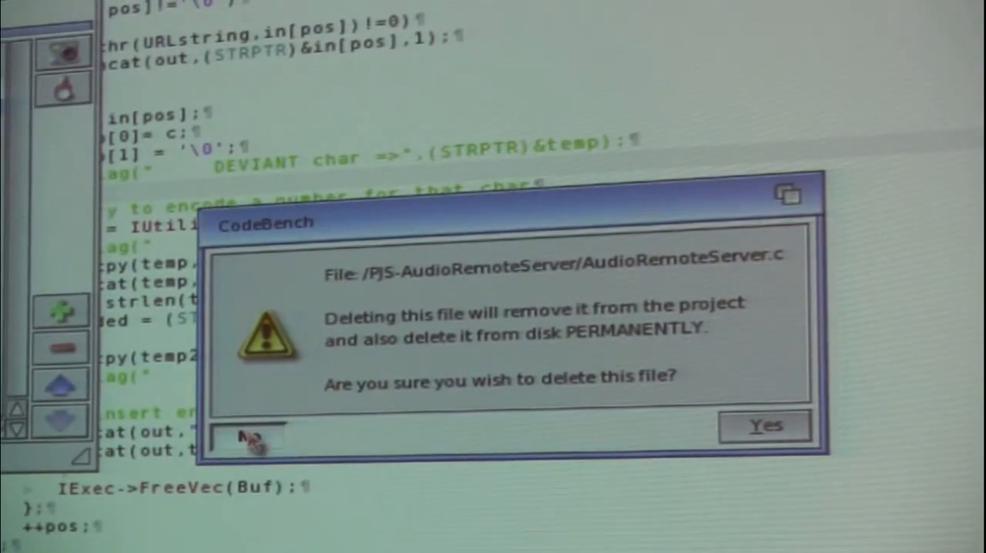
- Decline deleting AudioRemoteServer.c in the confirmation requester
{"action": "left_click", "coordinate": [246, 435]}
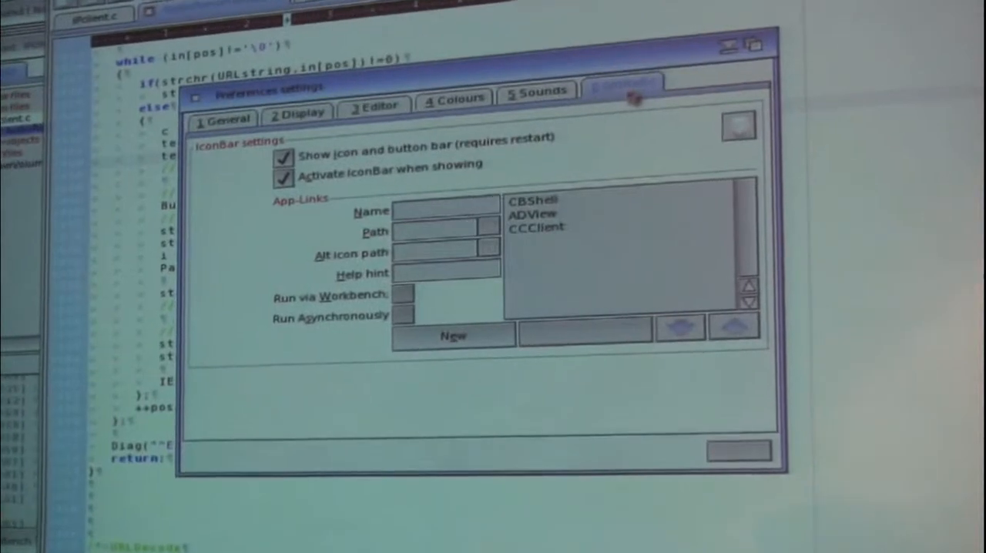
- View the CBShell, ADView and CCClient app links' name, path and help hint fields
{"action": "left_click", "coordinate": [539, 200]}
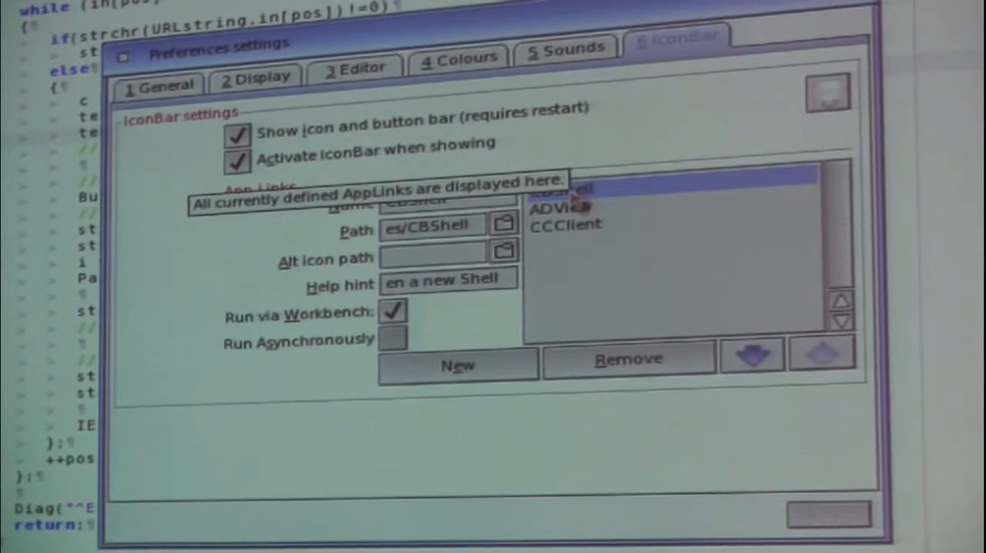
{"action": "left_click", "coordinate": [561, 206]}
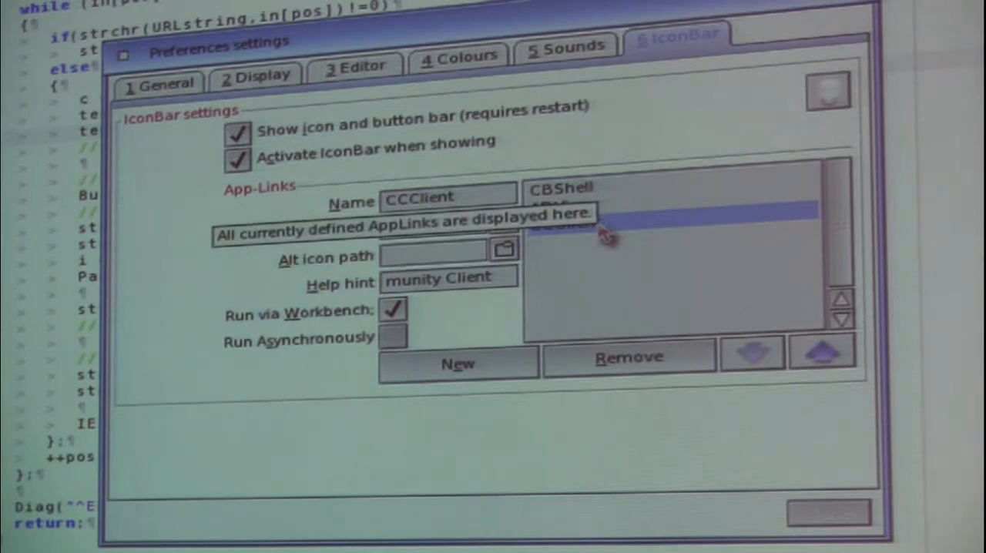
{"action": "left_click", "coordinate": [566, 222]}
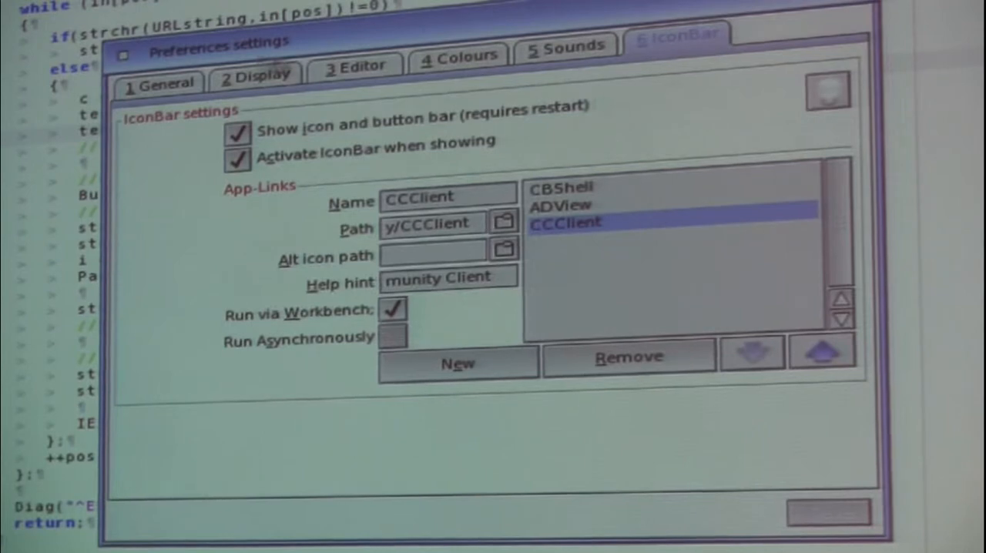
{"action": "left_click", "coordinate": [160, 83]}
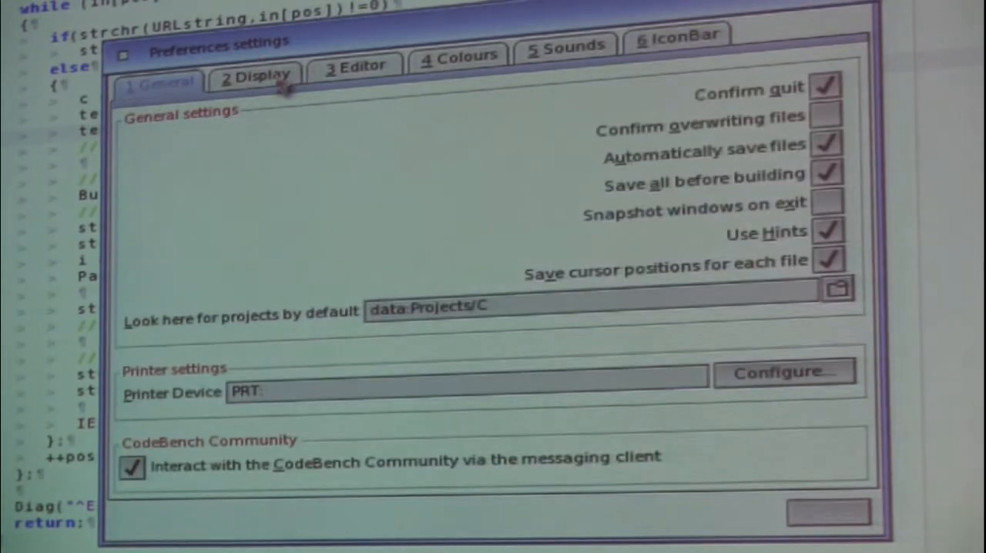
{"action": "left_click", "coordinate": [356, 65]}
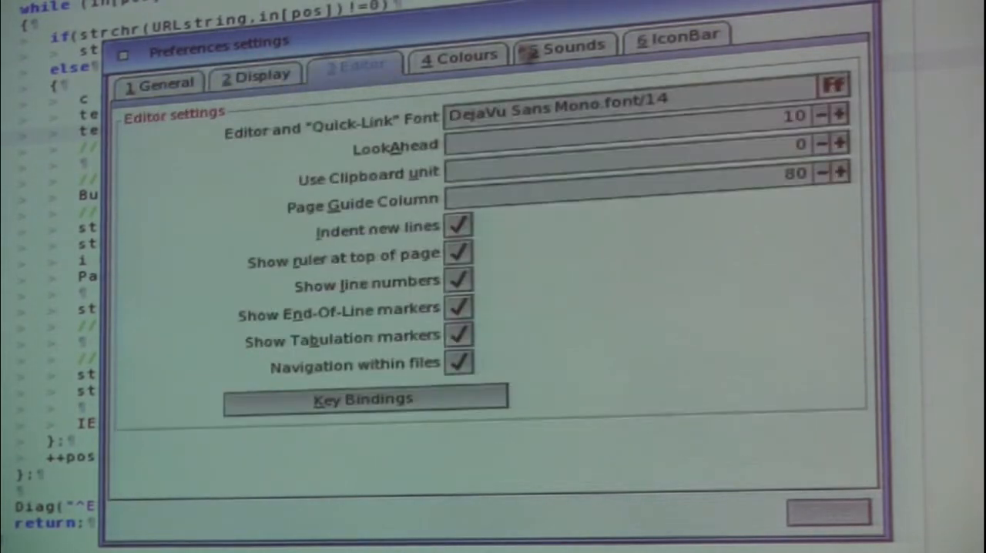
{"action": "left_click", "coordinate": [564, 47]}
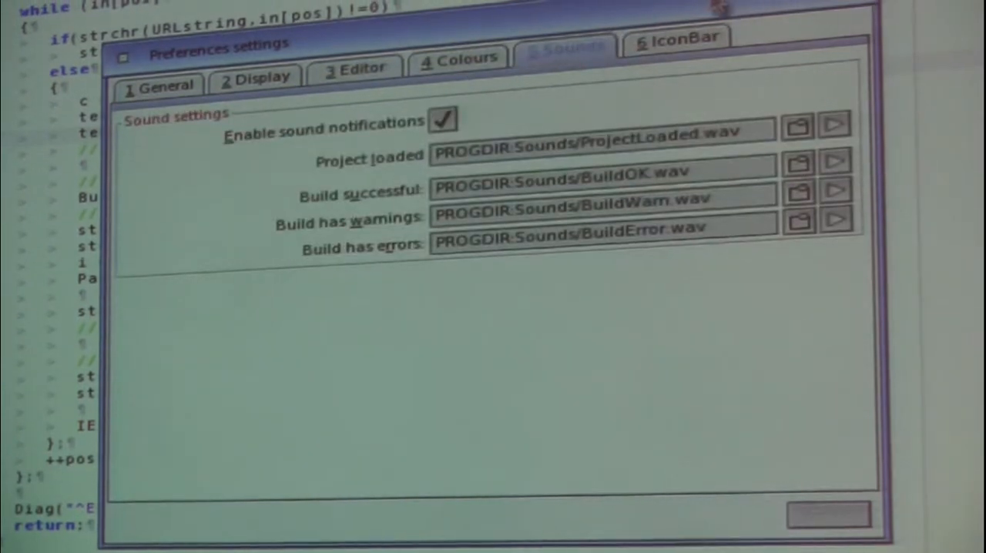
{"action": "left_click", "coordinate": [676, 37]}
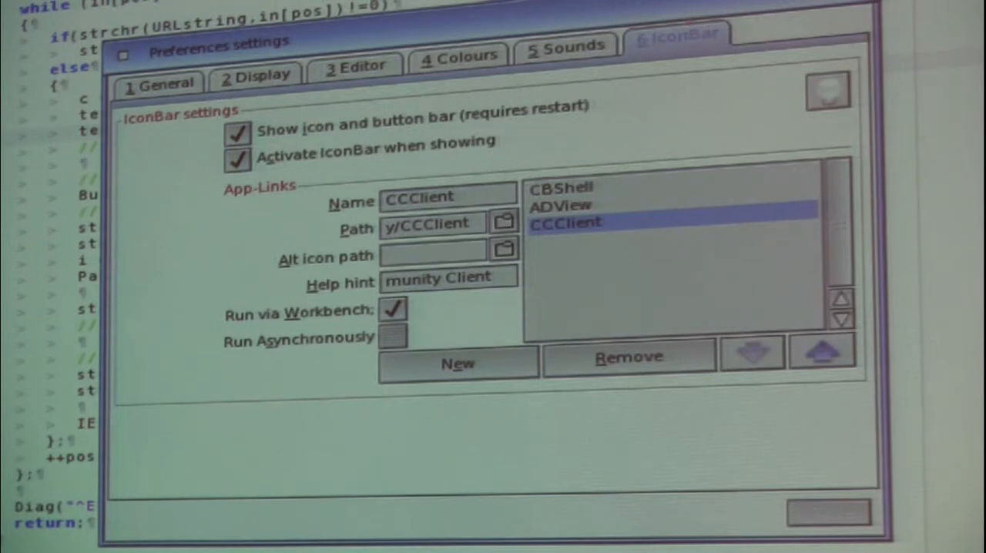
{"action": "left_click", "coordinate": [160, 82]}
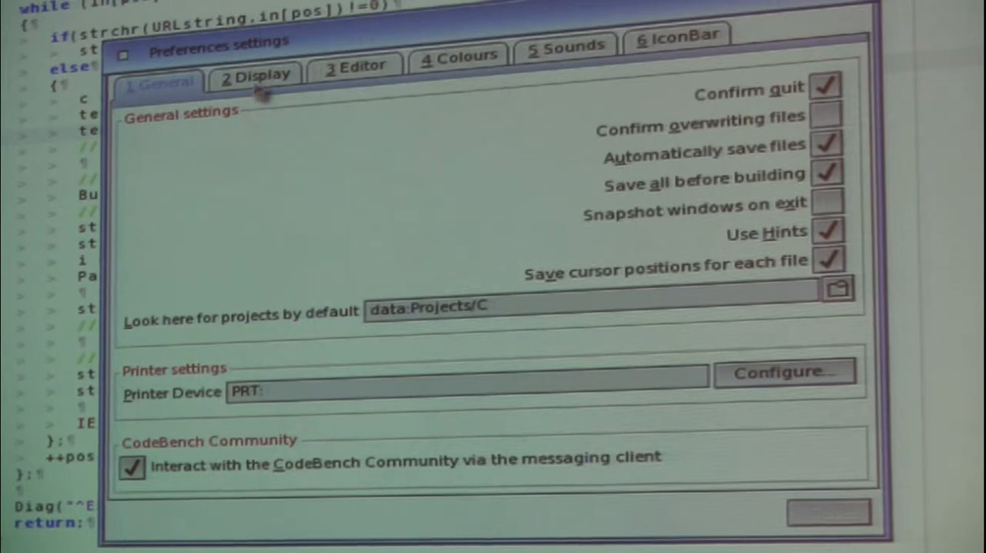
- Turn off Open Clip Manager and Open Macro Manager in the Display settings
{"action": "left_click", "coordinate": [255, 74]}
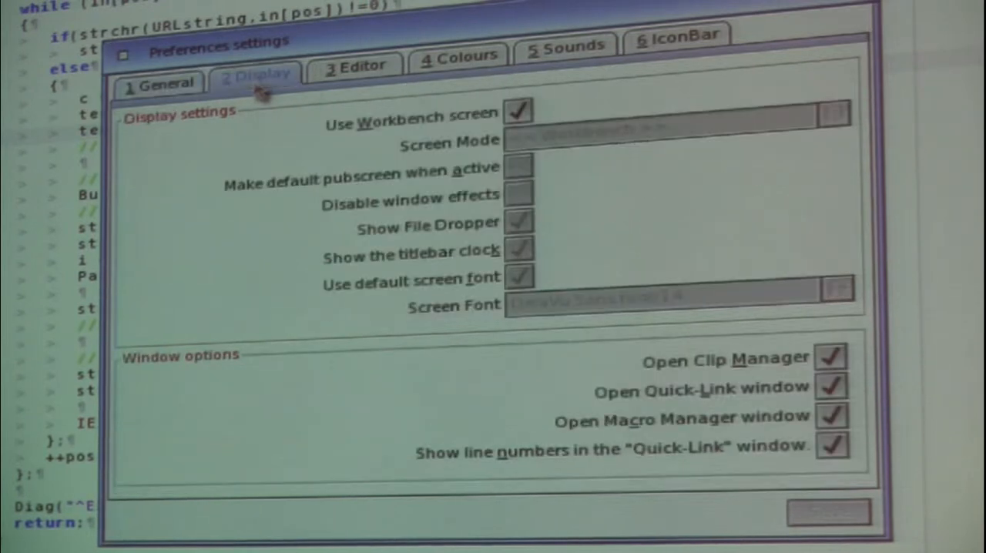
{"action": "mouse_move", "coordinate": [589, 342]}
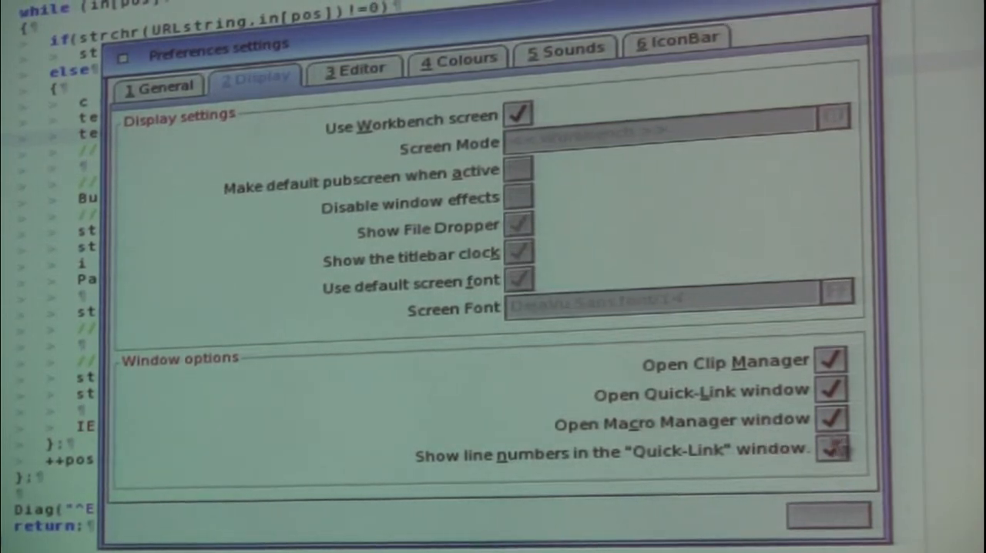
{"action": "left_click", "coordinate": [831, 359]}
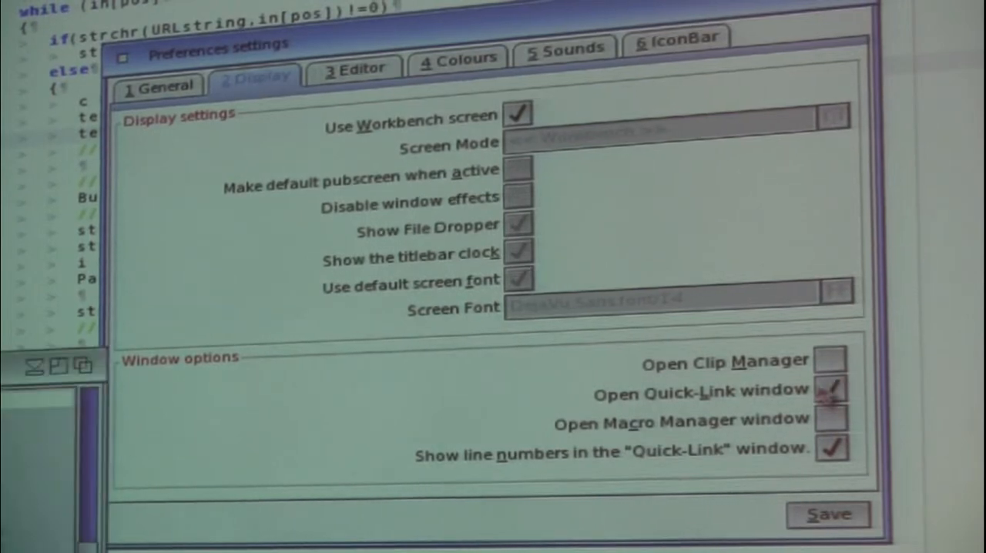
{"action": "left_click", "coordinate": [831, 391]}
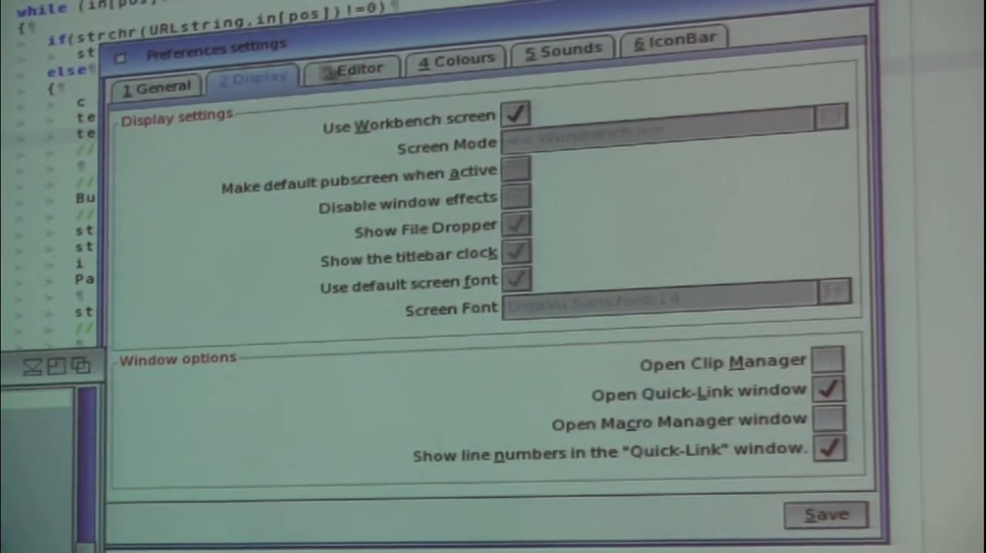
{"action": "left_click", "coordinate": [351, 67]}
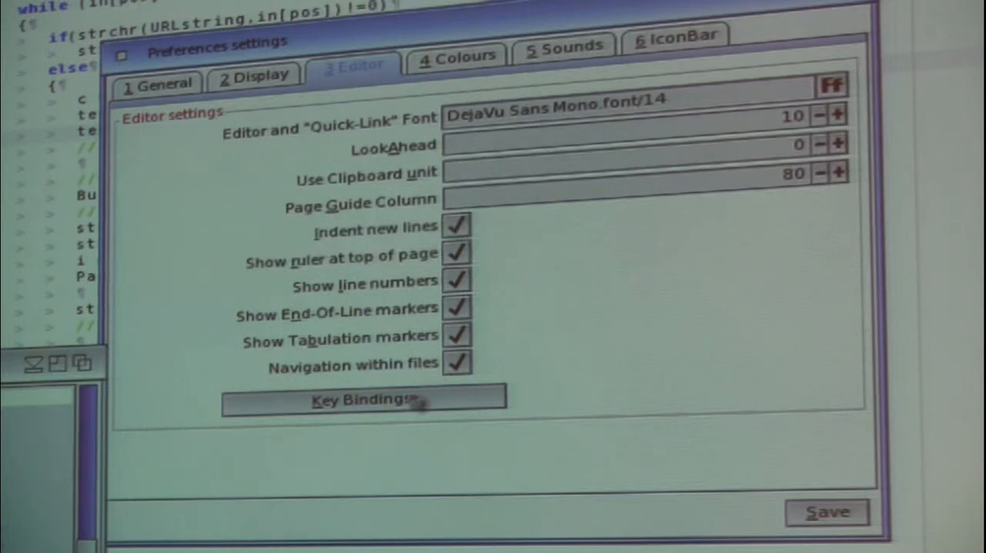
- Browse Key Bindings, exit without saving them, then save Preferences
{"action": "left_click", "coordinate": [362, 399]}
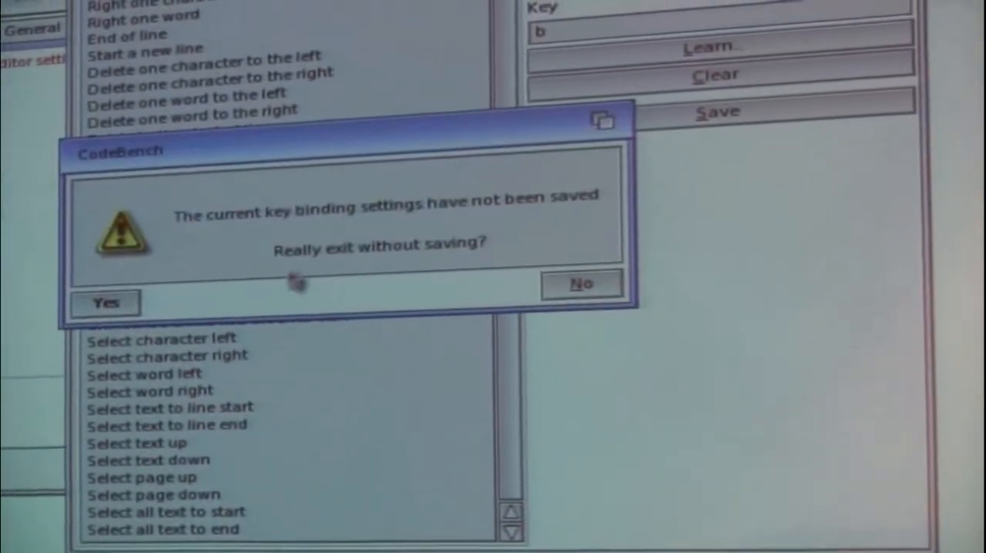
{"action": "left_click", "coordinate": [106, 302]}
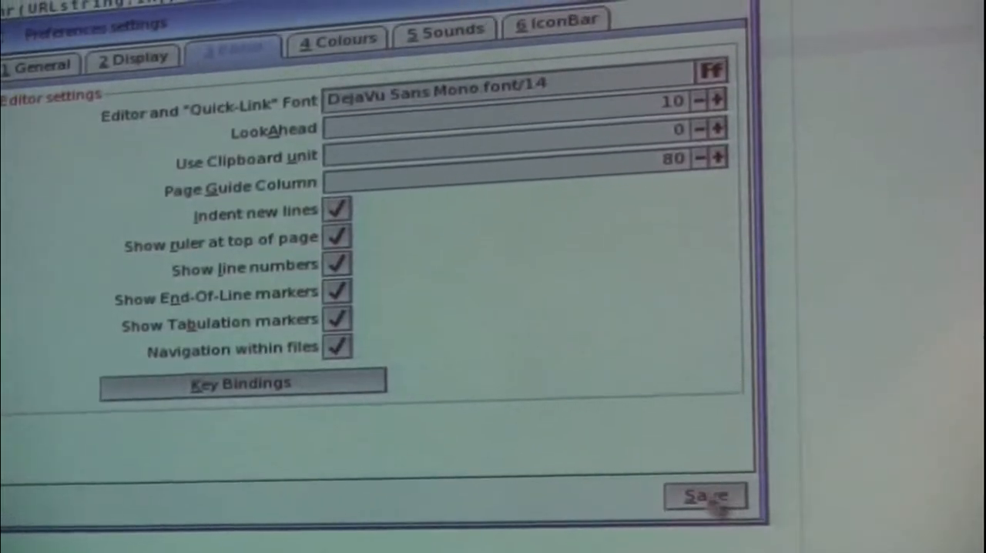
{"action": "left_click", "coordinate": [703, 494]}
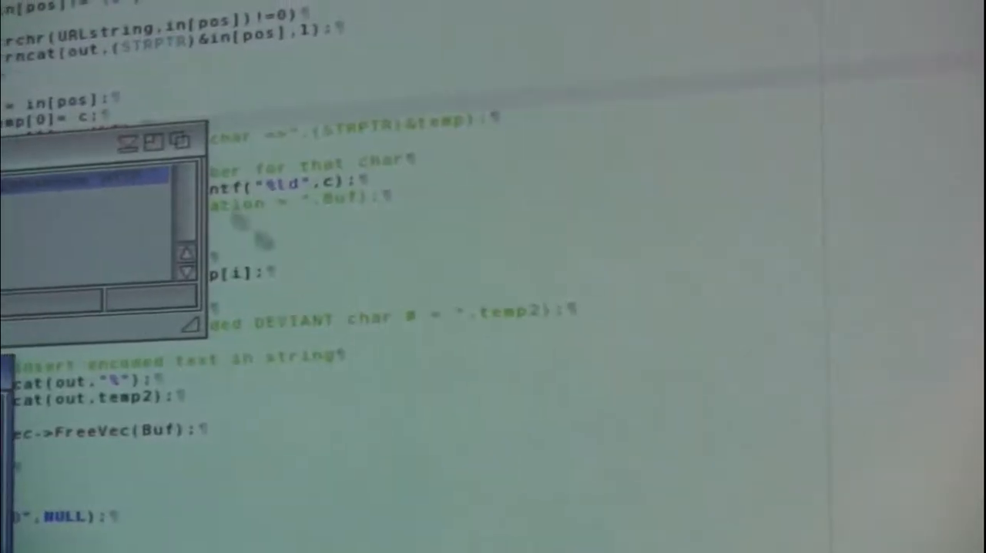